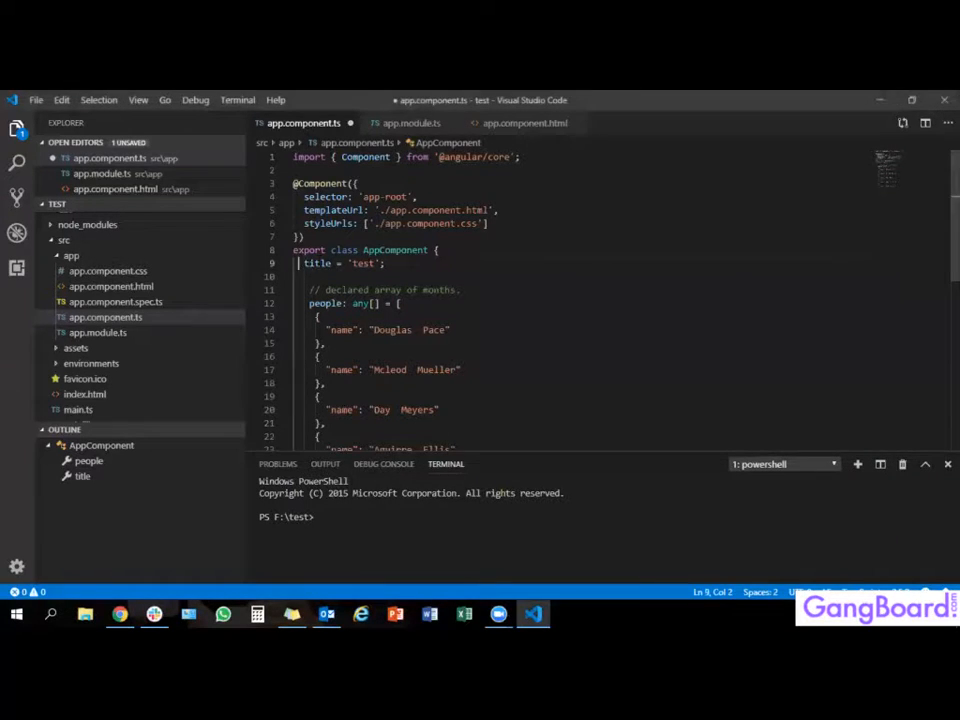
Step: Highlight the title declaration, then the {{ title }} interpolation in app.component.html's h1
triple_click(340, 263)
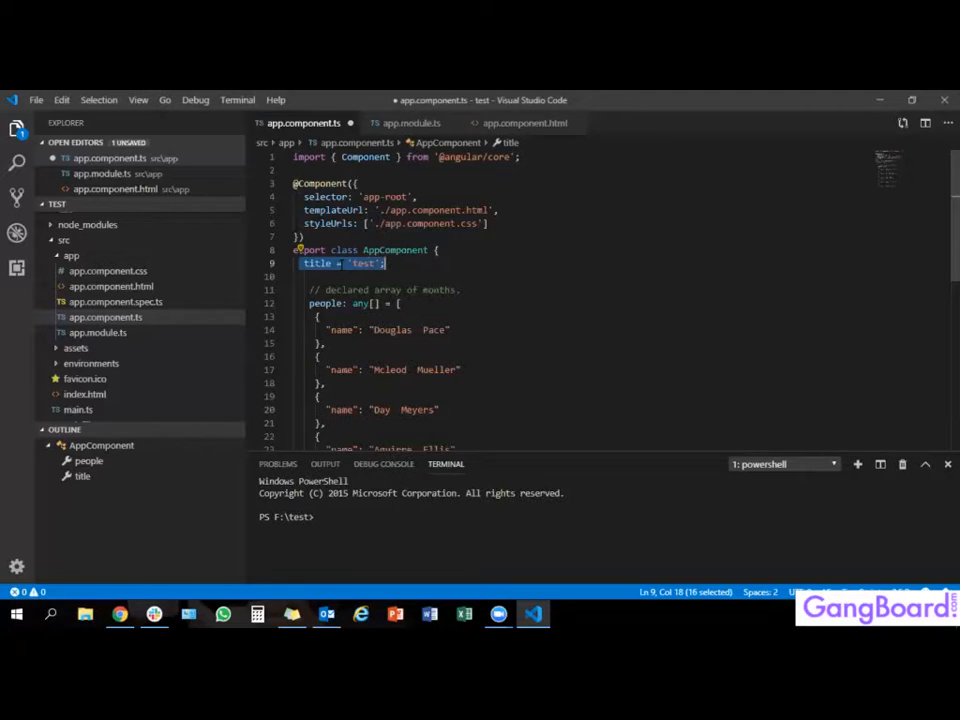
mouse_move(316, 262)
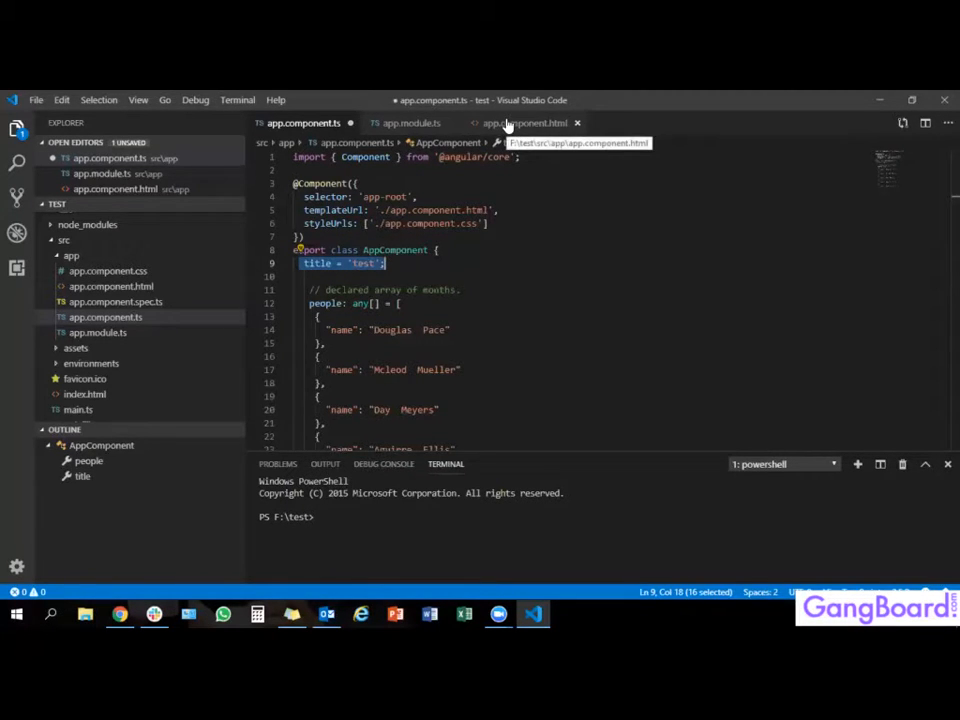
left_click(524, 122)
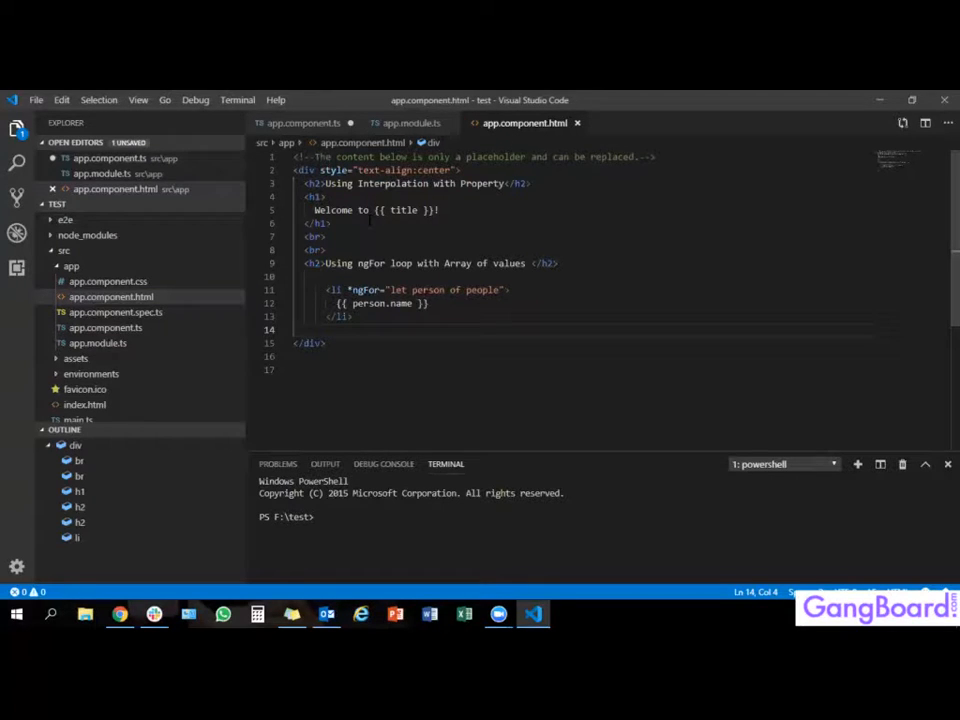
left_click(414, 210)
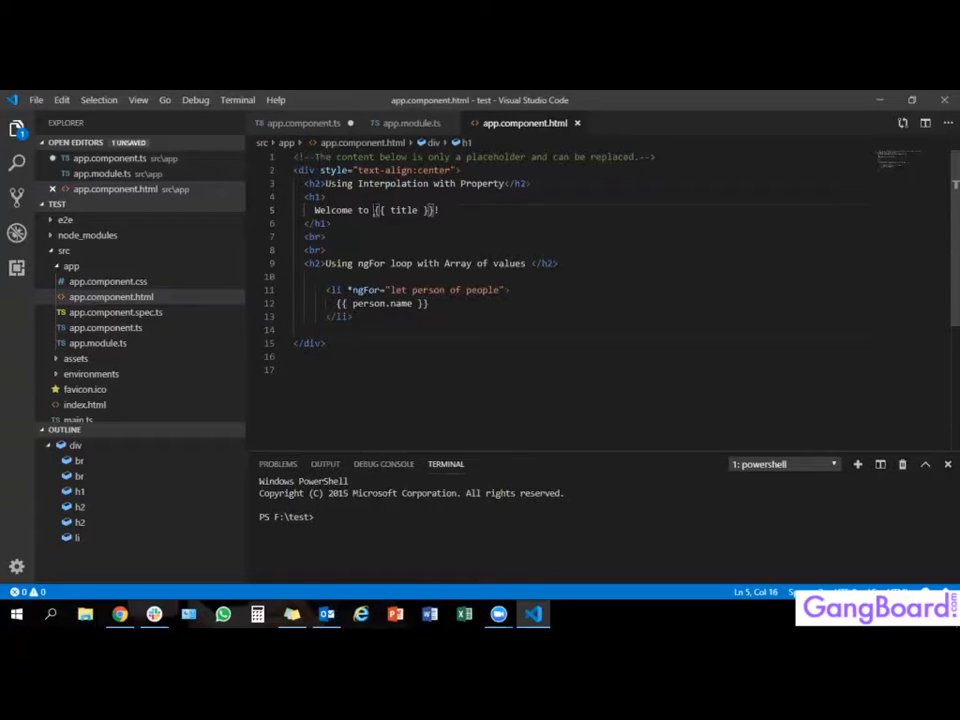
left_click_drag(378, 210, 388, 210)
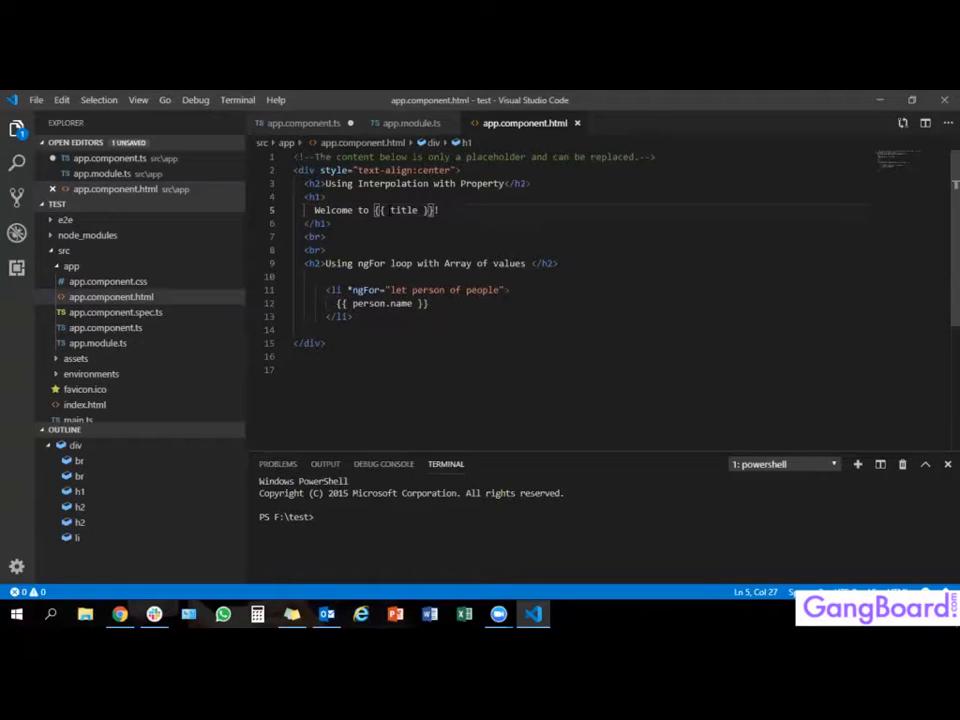
double_click(404, 210)
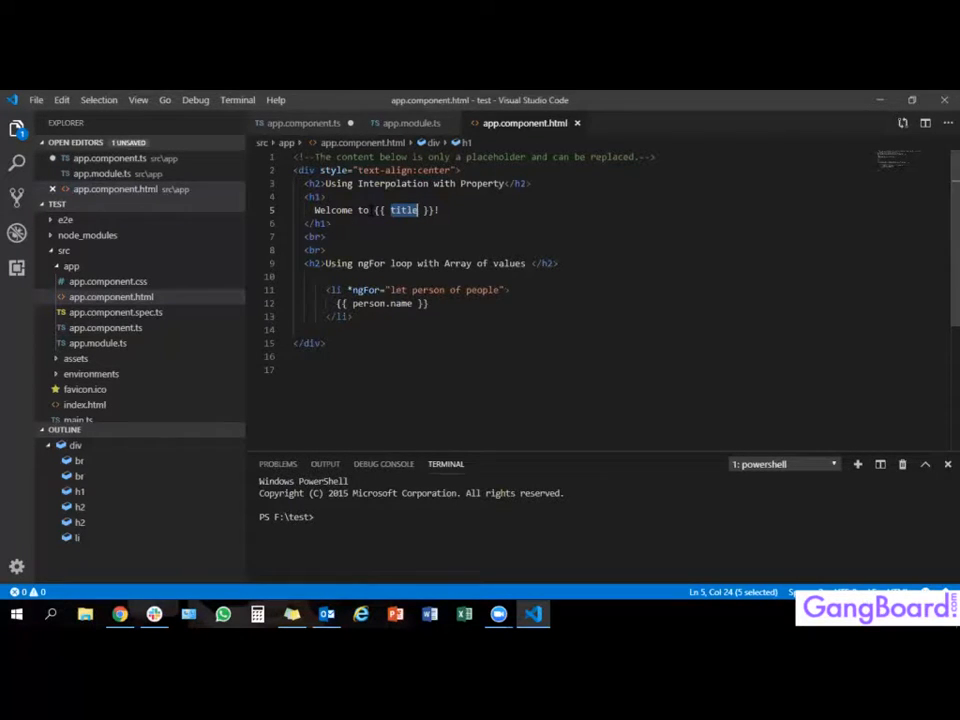
left_click(368, 210)
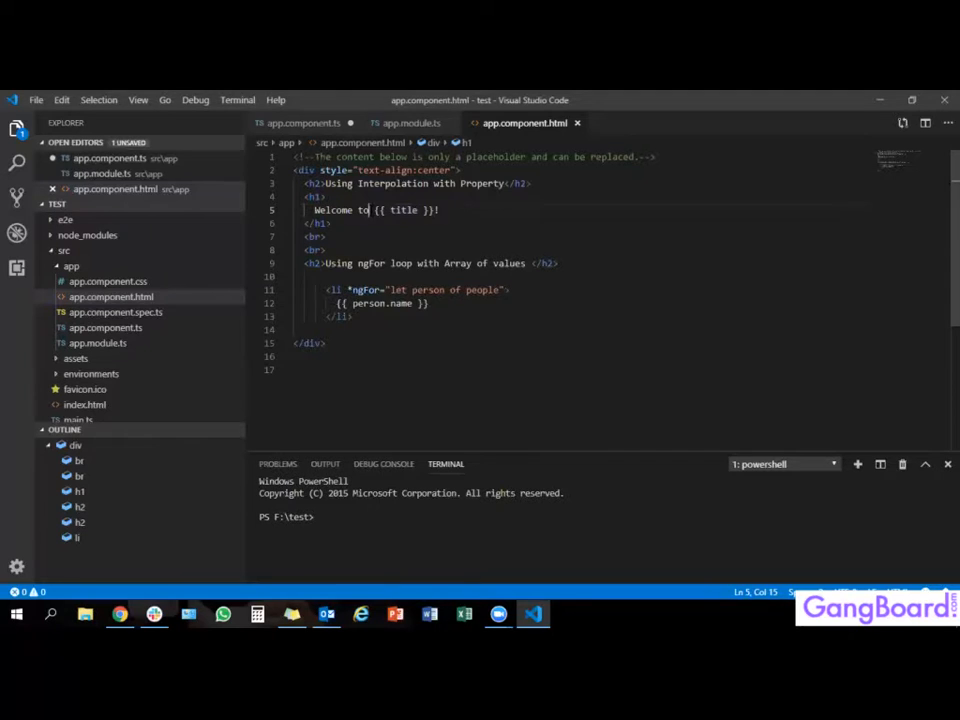
left_click_drag(370, 210, 427, 210)
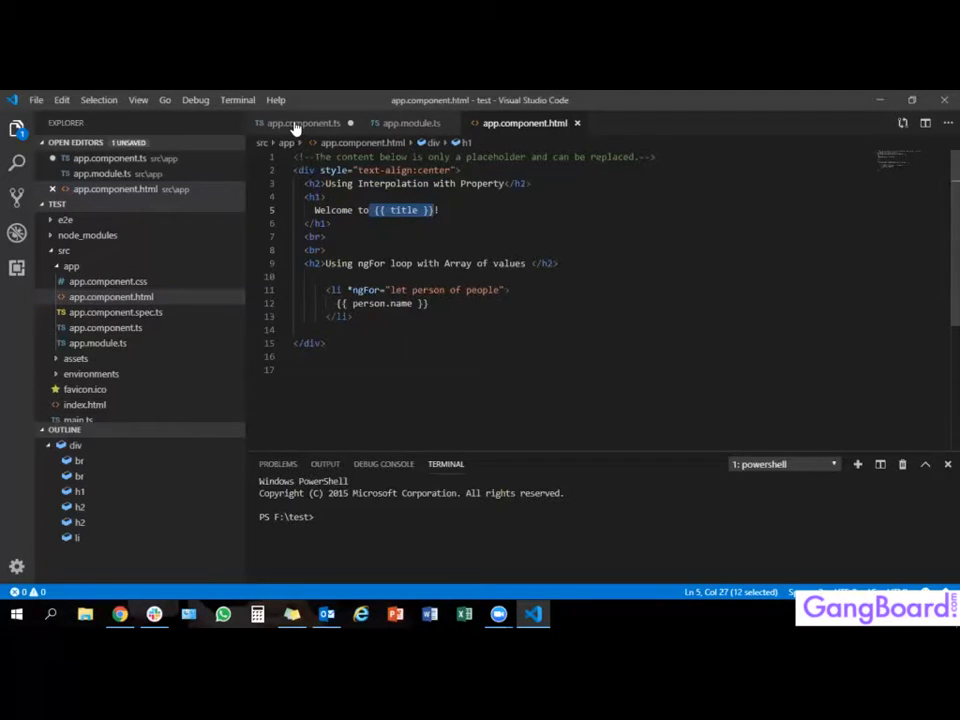
Step: In app.component.ts, add the '// declared array of months' comment and highlight the people entries
left_click(303, 123)
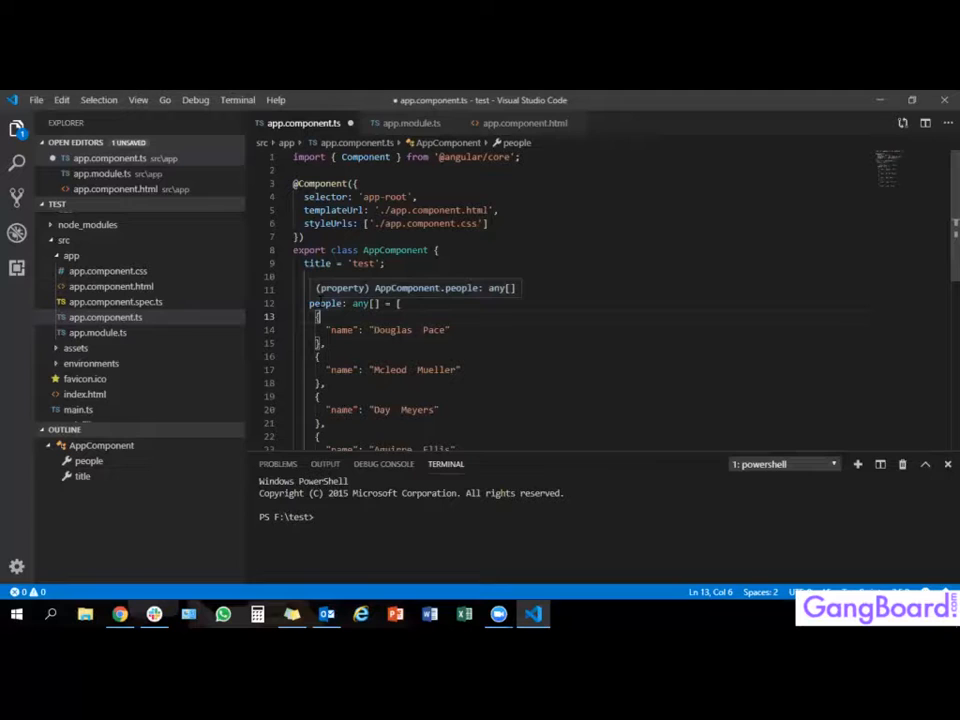
type("// declared array of months.")
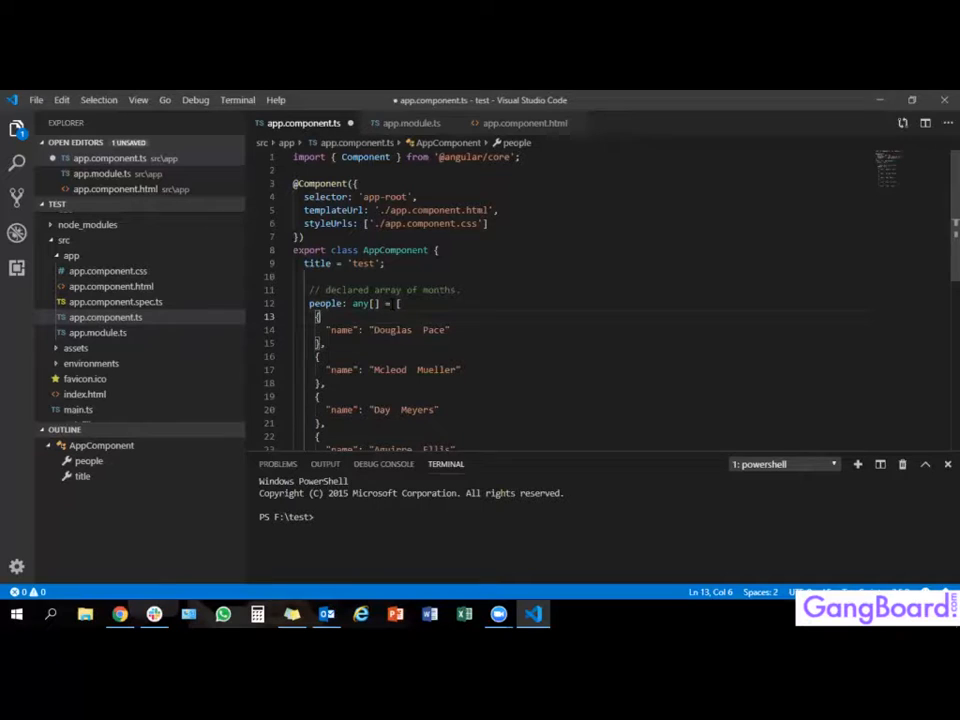
left_click(399, 303)
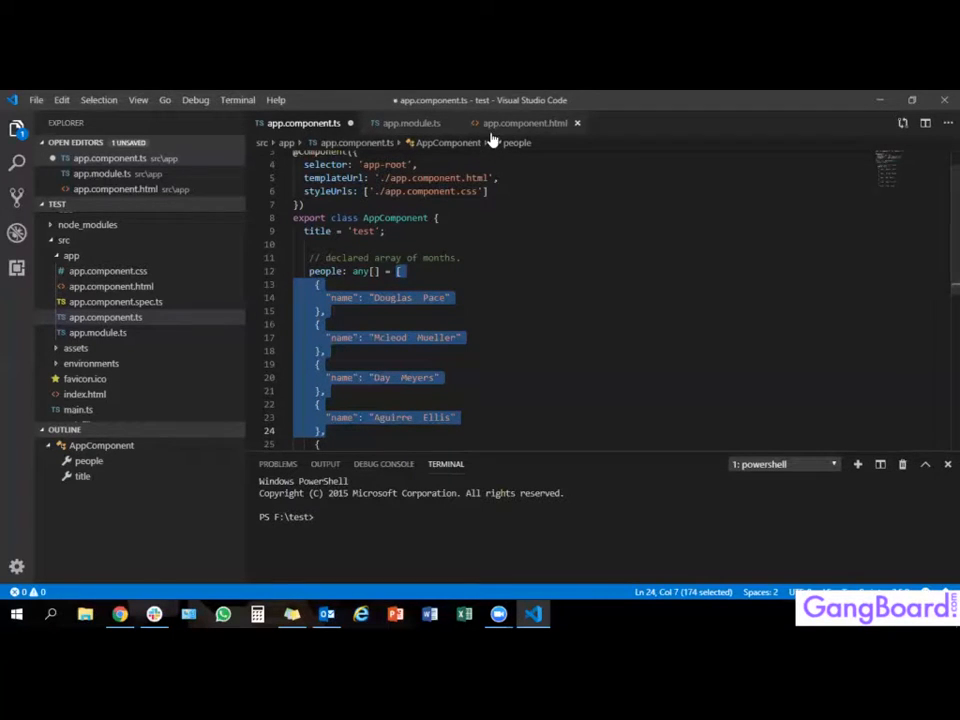
left_click(525, 122)
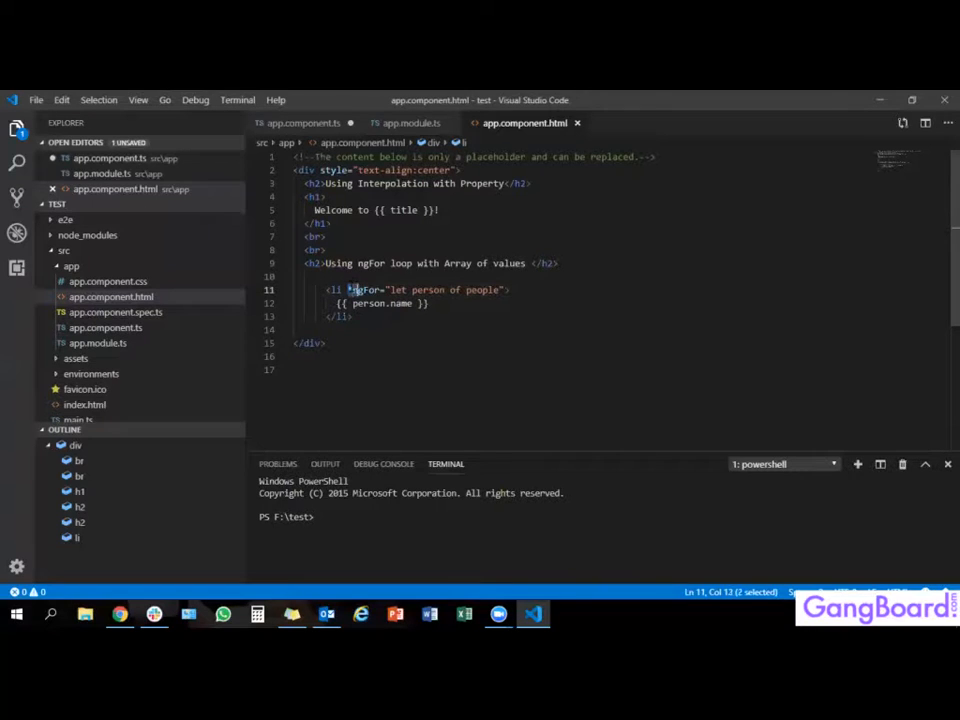
double_click(364, 290)
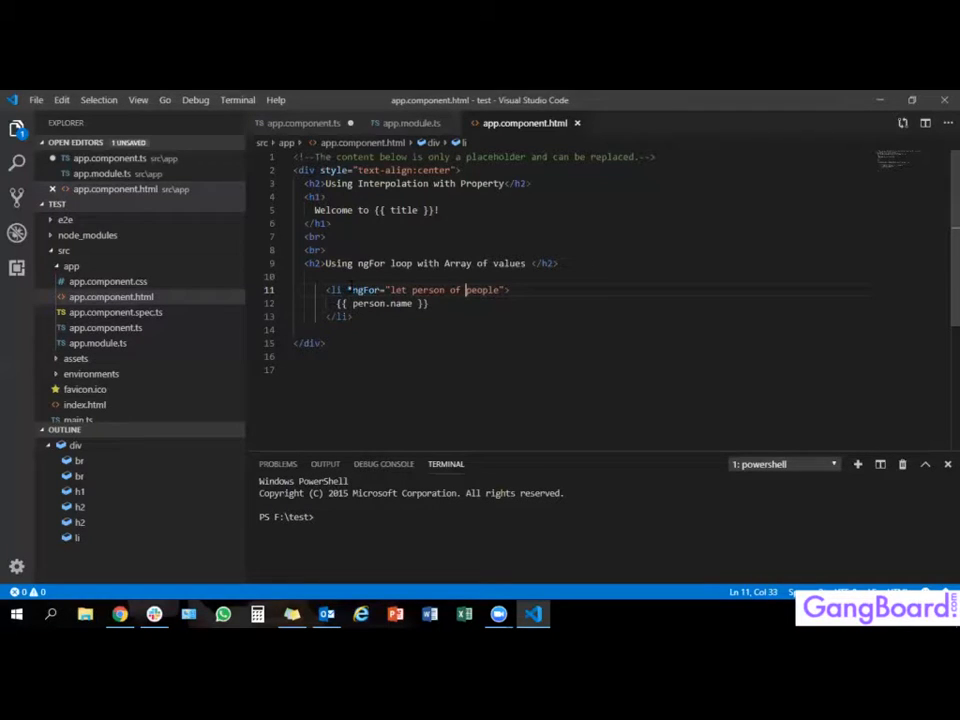
double_click(482, 290)
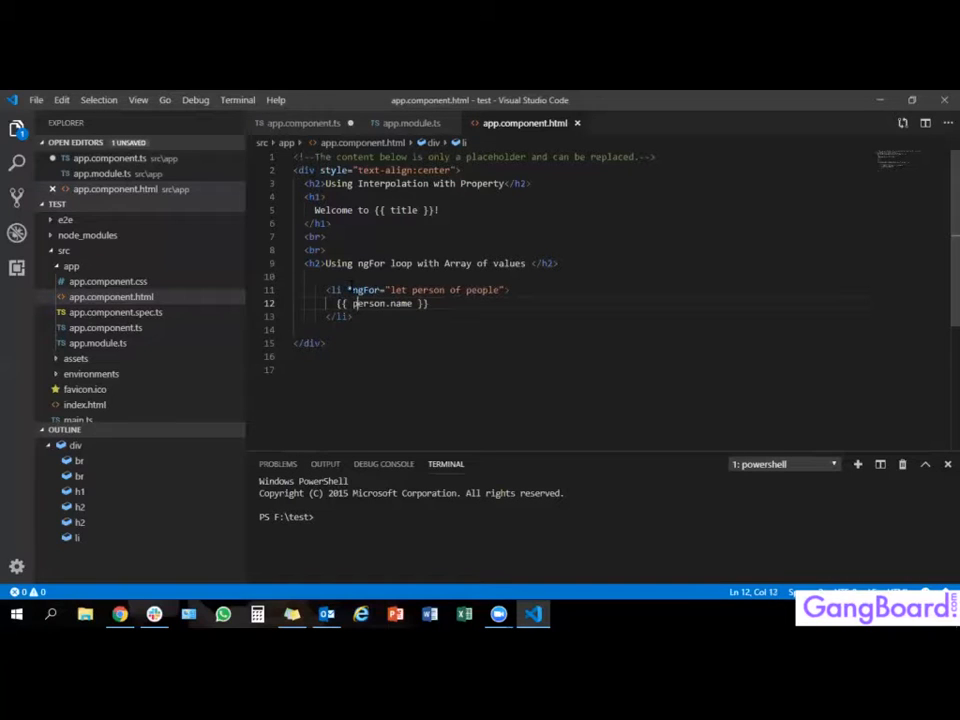
double_click(401, 303)
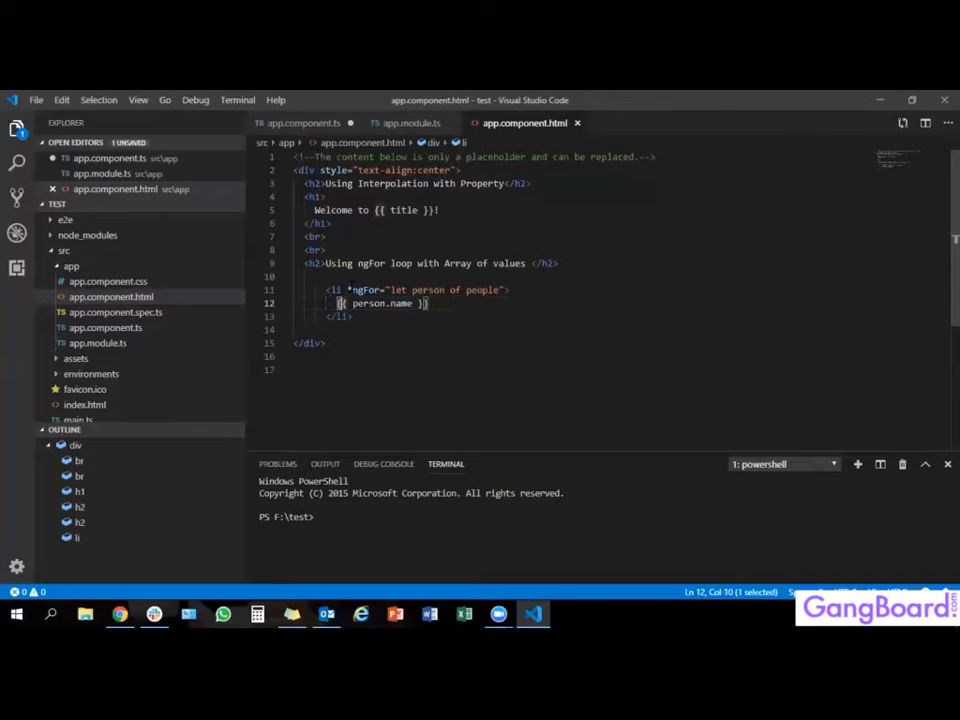
double_click(383, 303)
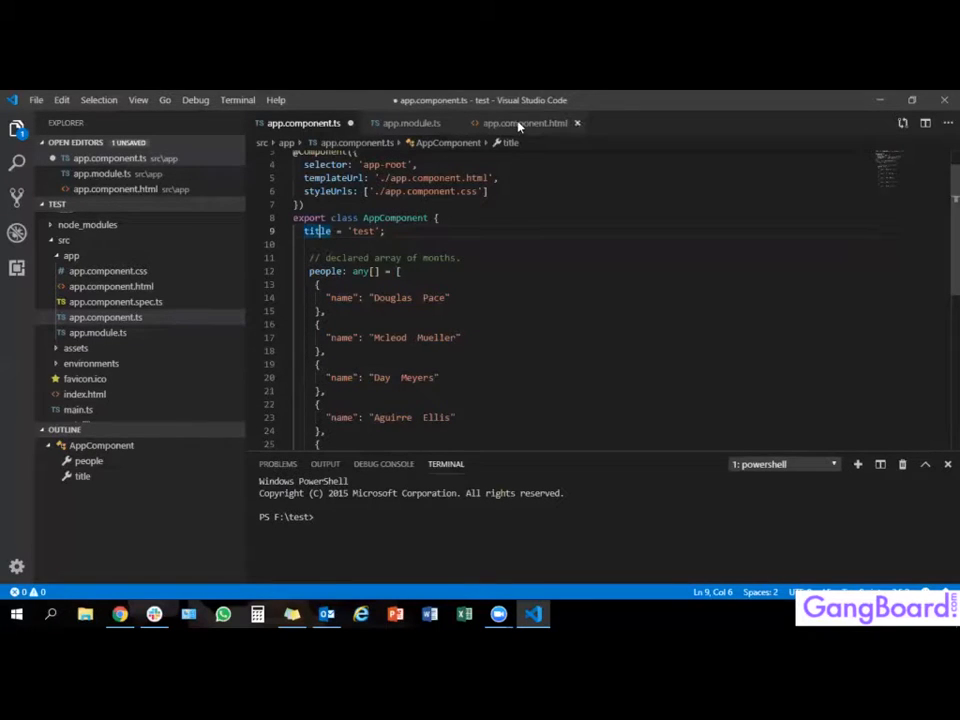
Step: Run npm start in the integrated terminal to launch ng serve
left_click(524, 123)
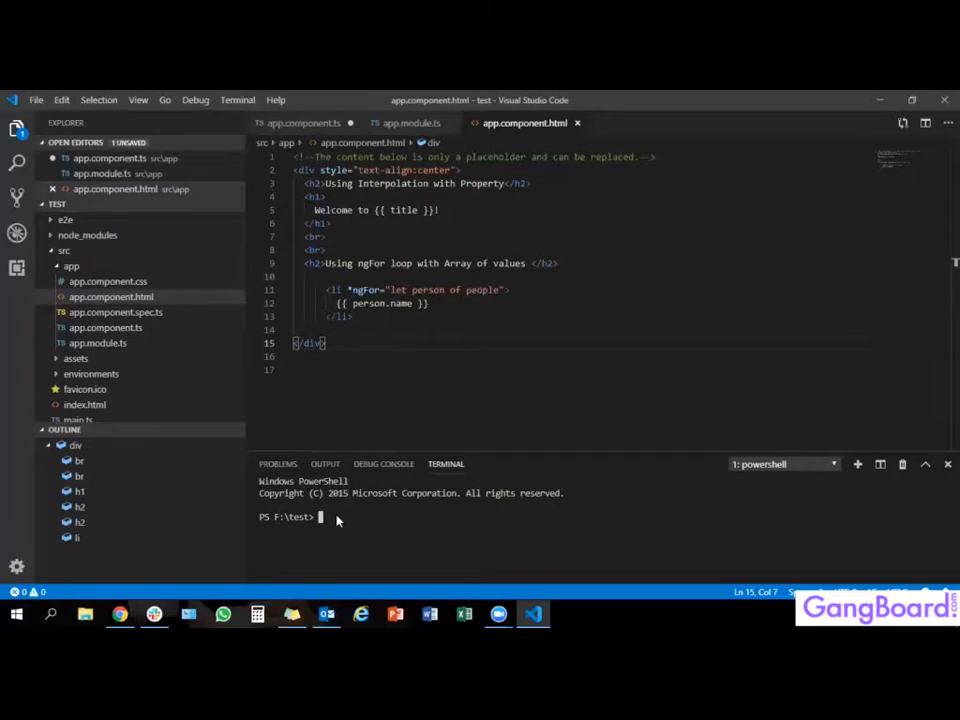
type("npm start")
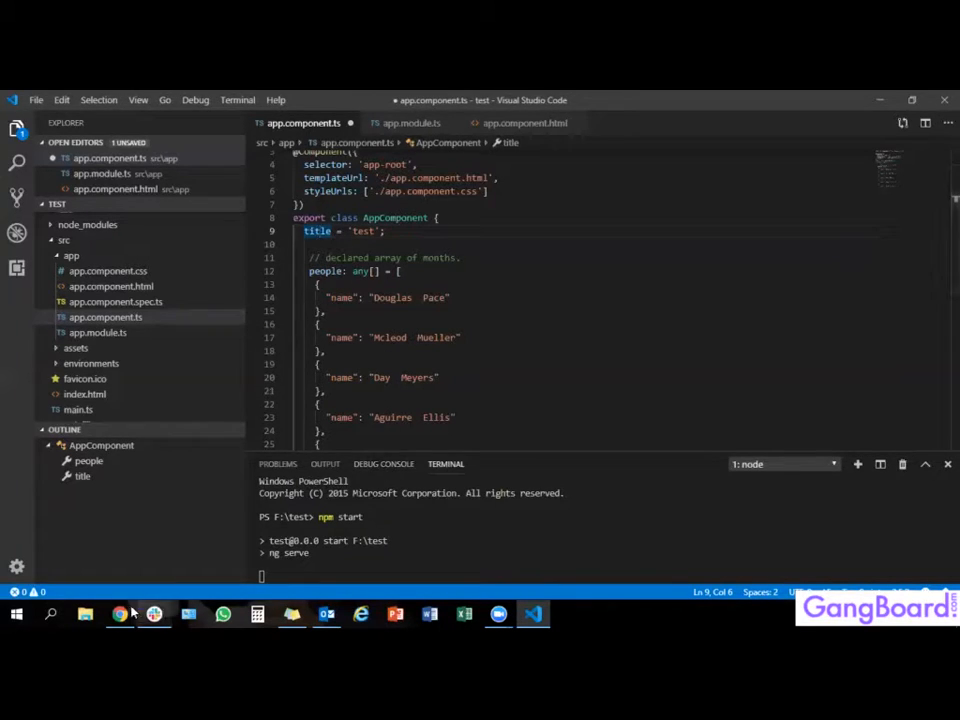
Step: In Chrome, highlight 'Welcome to test!' and the five names, then return to VS Code
left_click(119, 614)
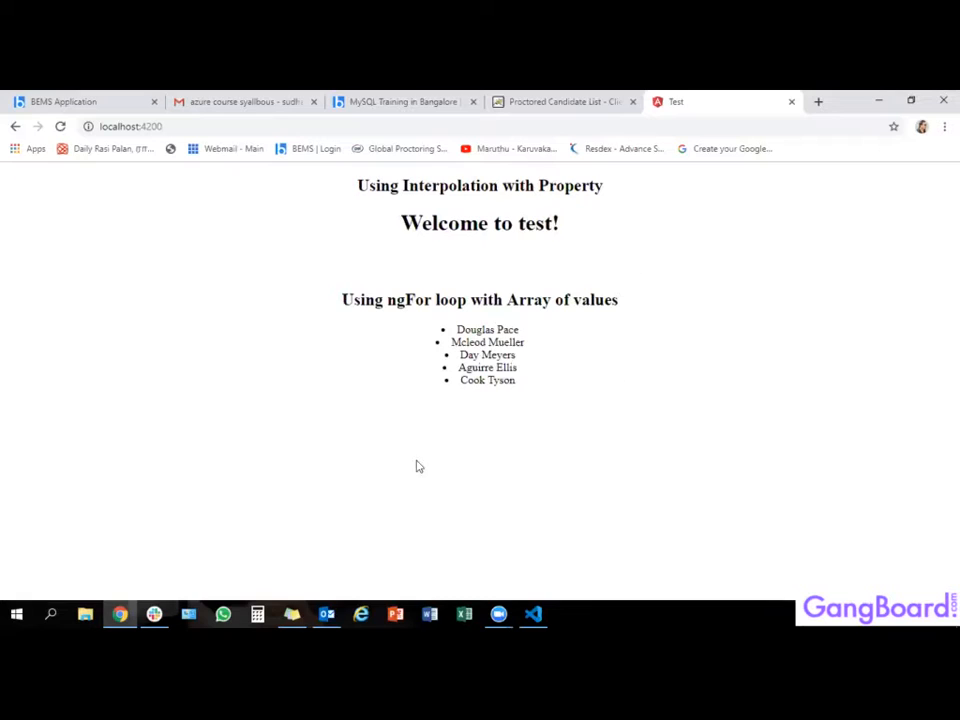
mouse_move(436, 157)
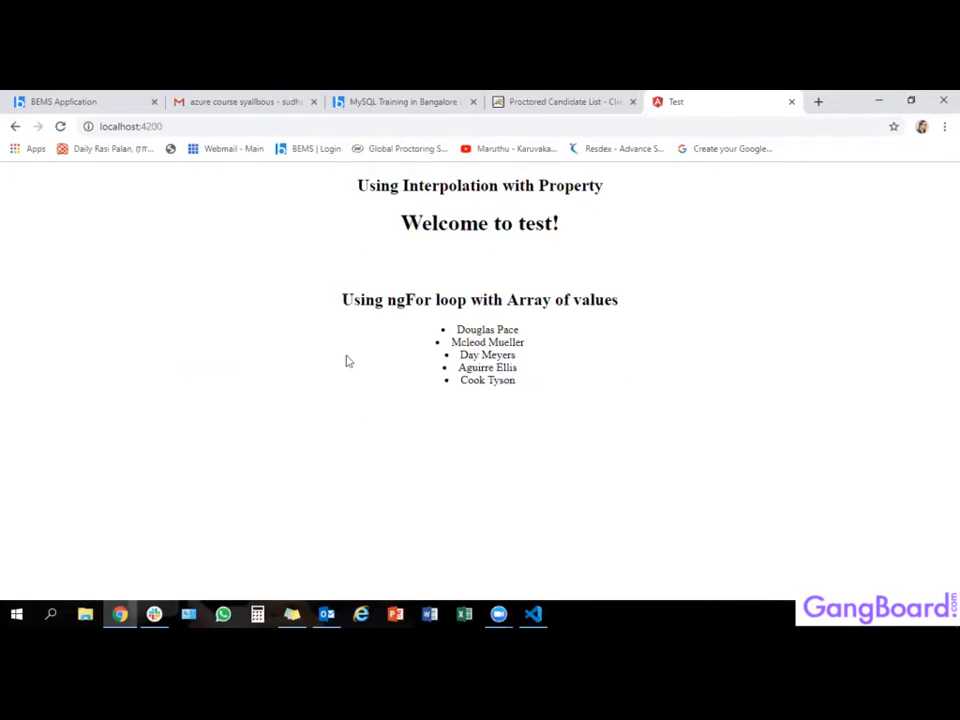
mouse_move(397, 226)
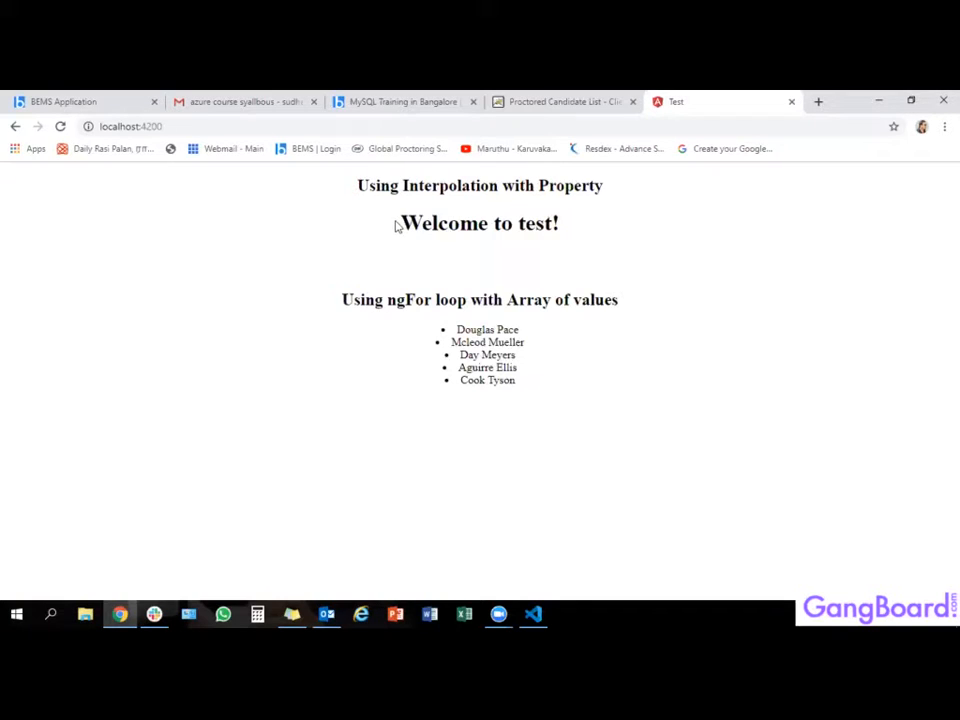
left_click_drag(400, 223, 536, 223)
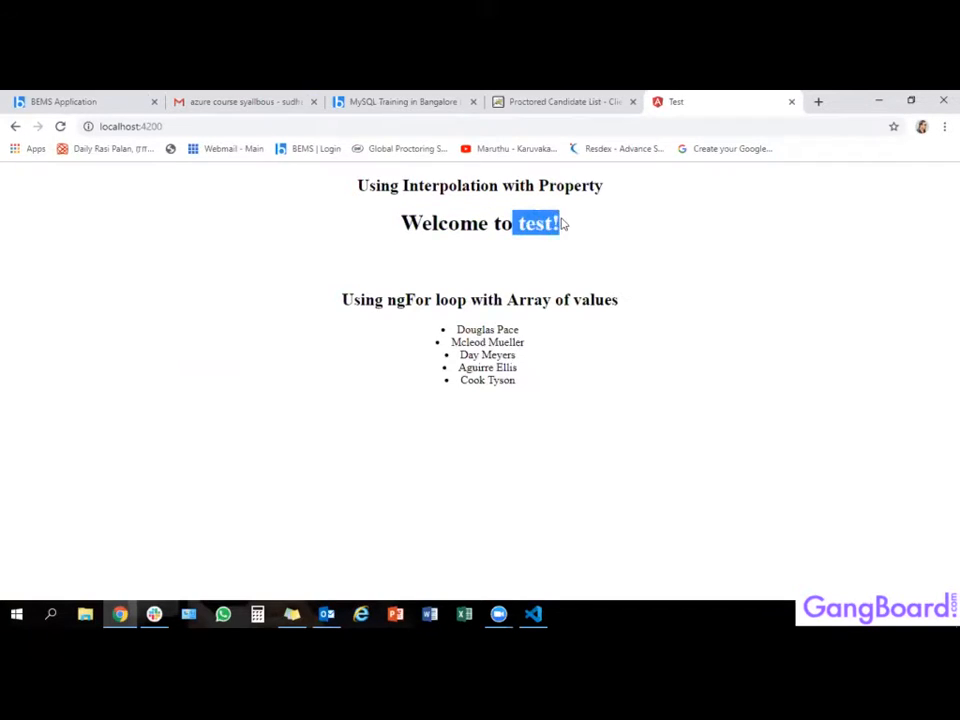
mouse_move(443, 335)
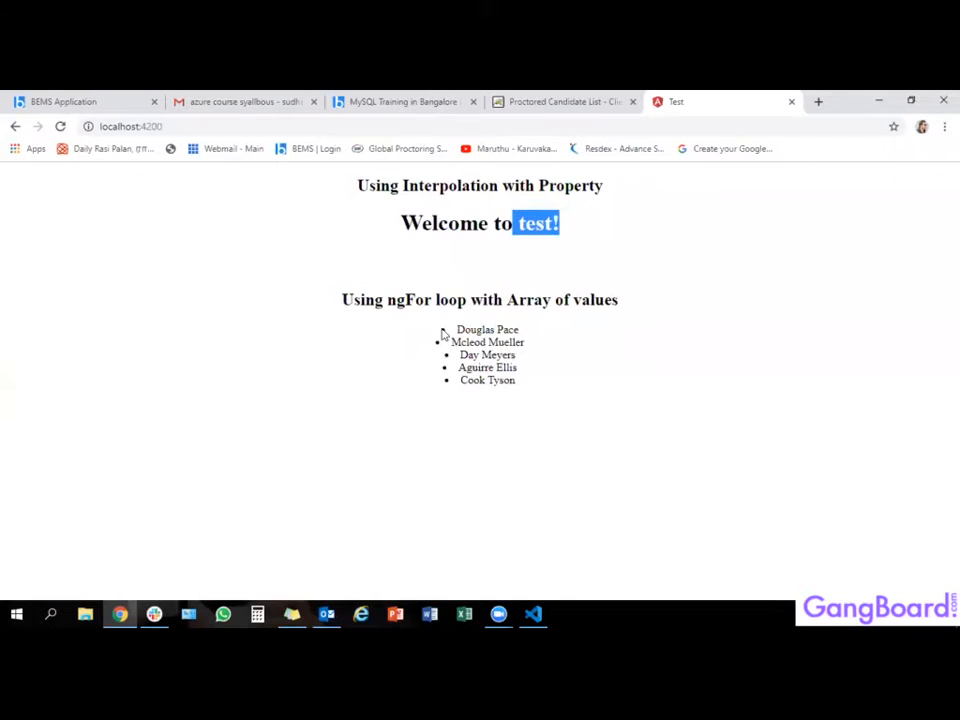
left_click_drag(456, 329, 518, 367)
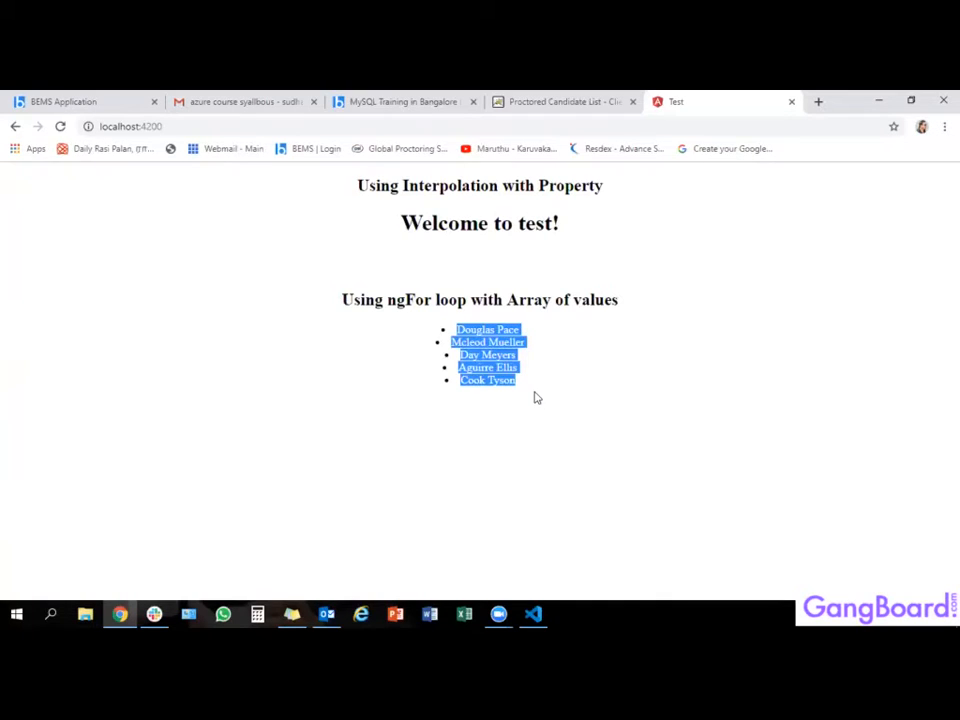
left_click(532, 614)
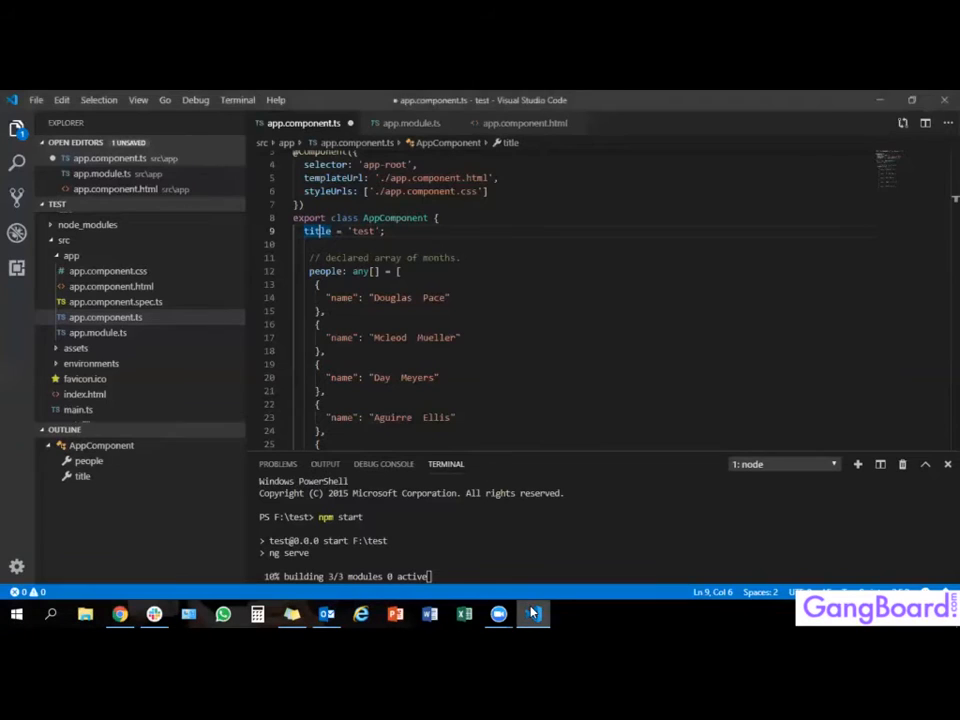